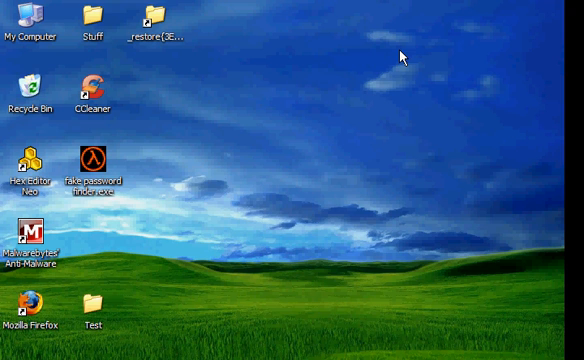
mouse_move(340, 118)
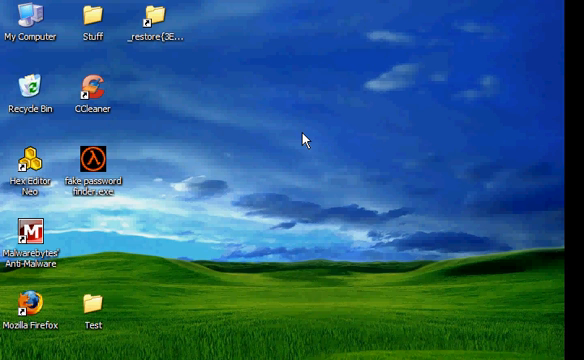
mouse_move(230, 192)
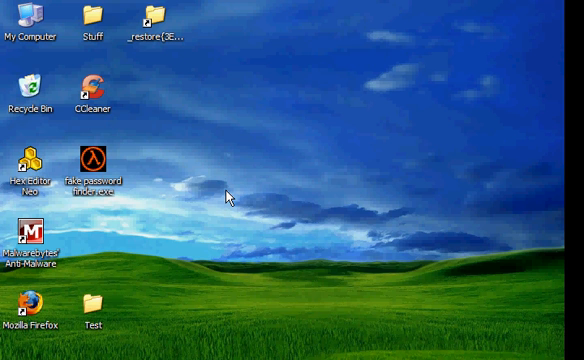
mouse_move(70, 224)
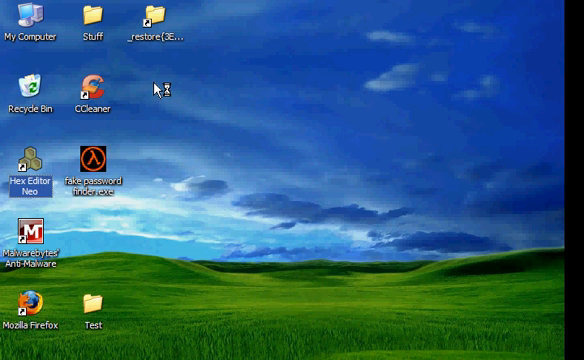
- Create a new empty text document Test.txt on the desktop and open it in Notepad
double_click(32, 164)
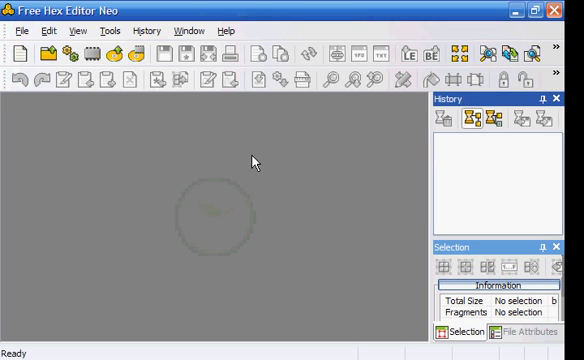
mouse_move(204, 148)
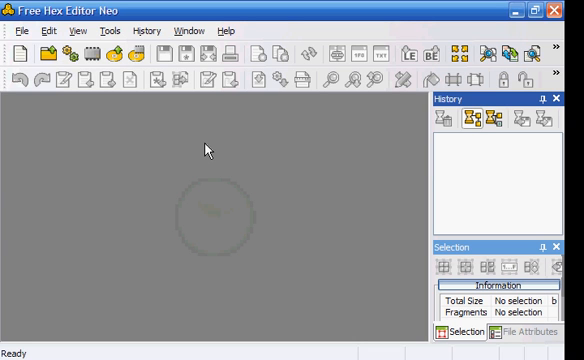
mouse_move(436, 100)
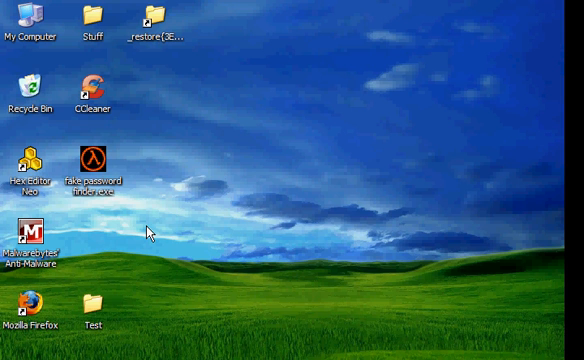
mouse_move(96, 240)
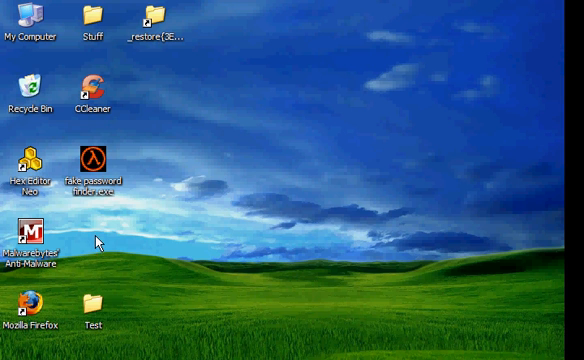
right_click(96, 242)
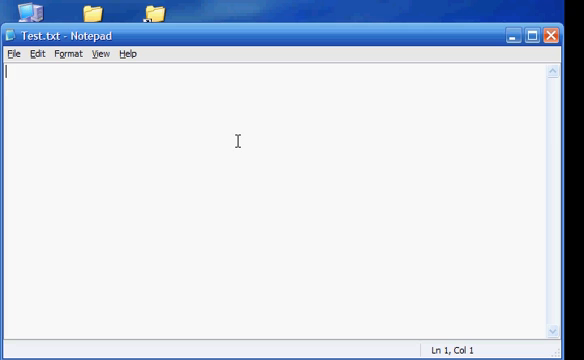
- Write 'This is changeable in hex editing.' into Test.txt, then close Notepad saving the changes
type("THi")
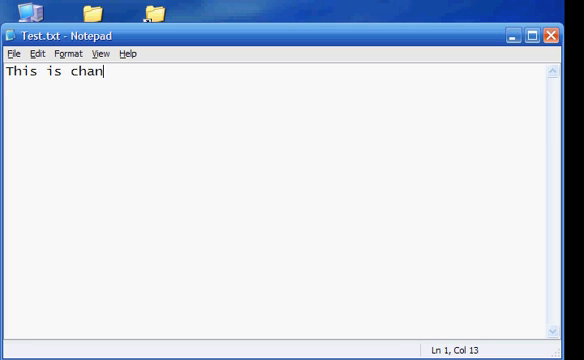
type("g")
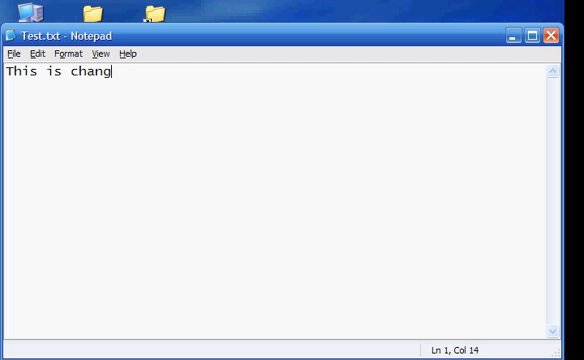
type("eable in hex ed")
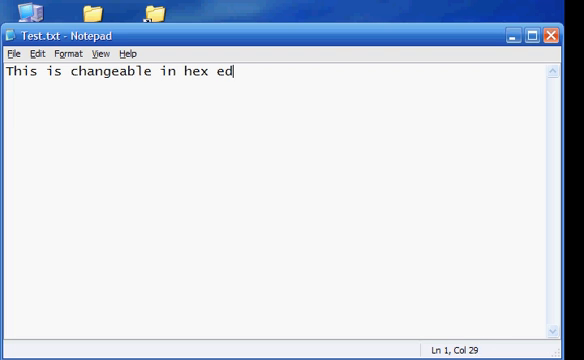
type("iting.")
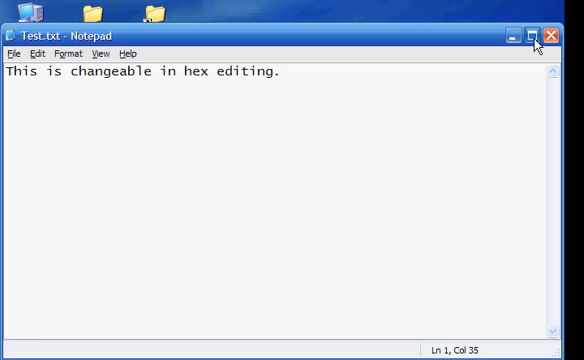
left_click(550, 32)
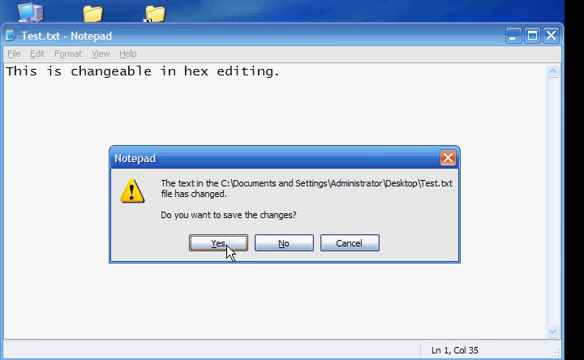
left_click(232, 242)
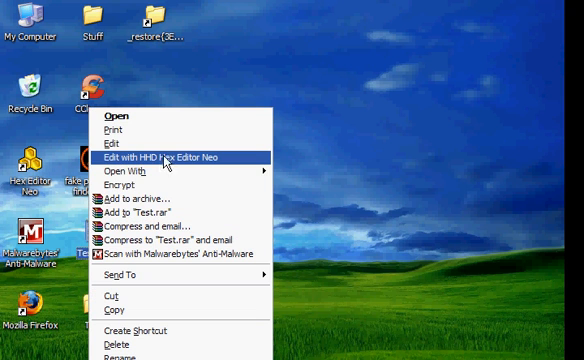
mouse_move(180, 160)
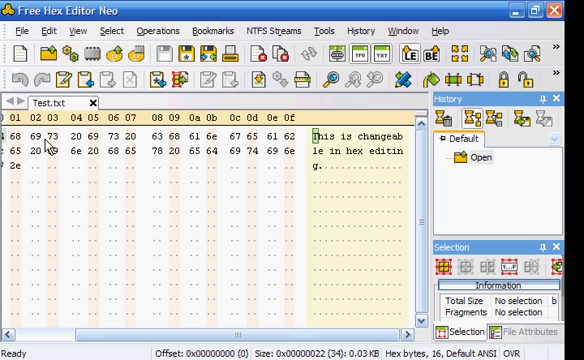
mouse_move(144, 142)
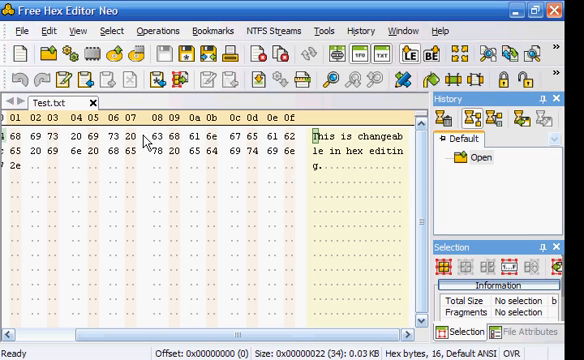
mouse_move(366, 176)
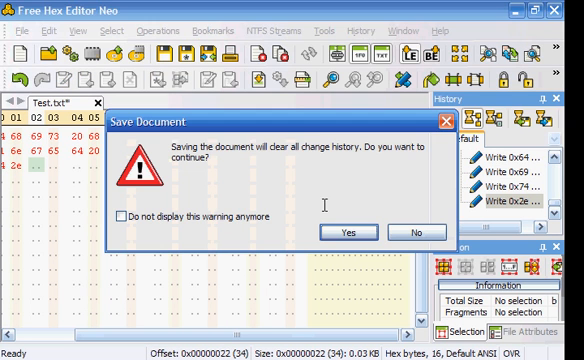
- Confirm saving the overwritten bytes of Test.txt despite the change-history warning
left_click(346, 232)
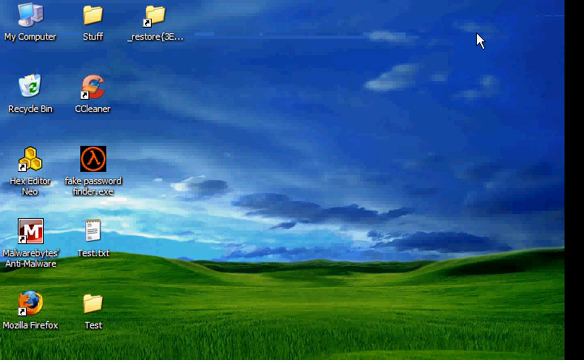
mouse_move(40, 280)
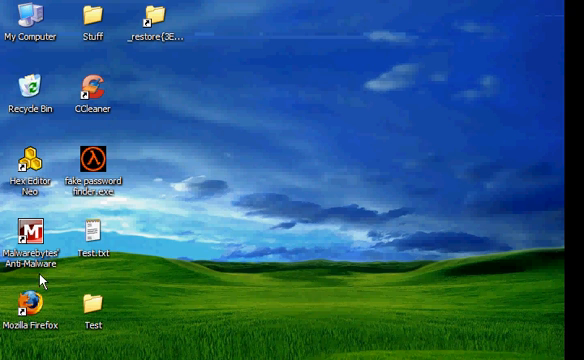
mouse_move(238, 242)
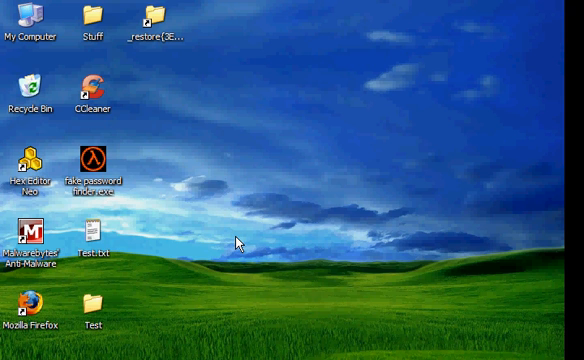
mouse_move(148, 152)
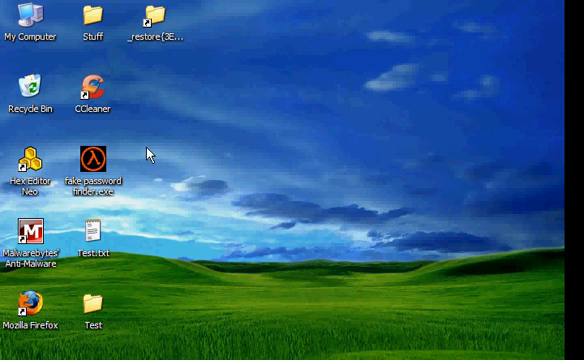
mouse_move(156, 128)
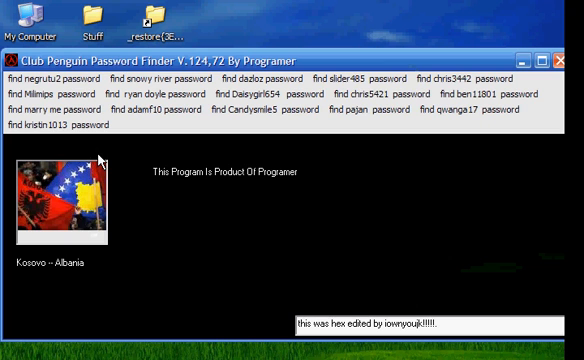
mouse_move(344, 252)
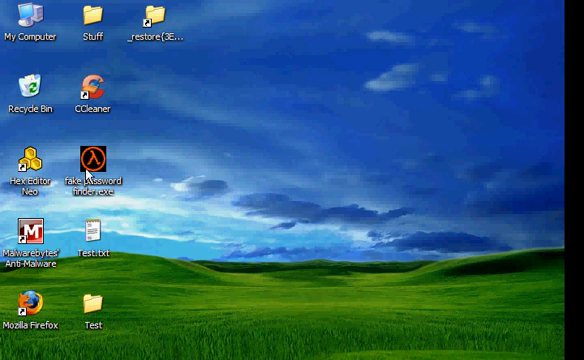
- Open fake password finder.exe with HHD Hex Editor Neo from its context menu
right_click(96, 172)
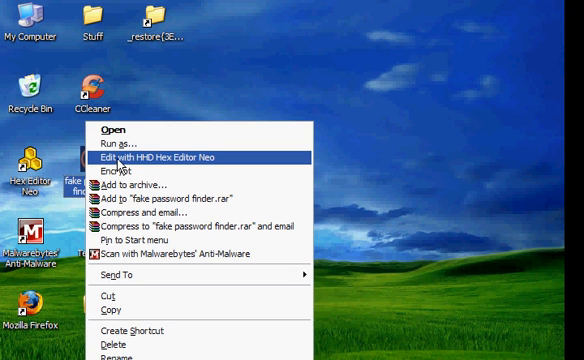
mouse_move(212, 104)
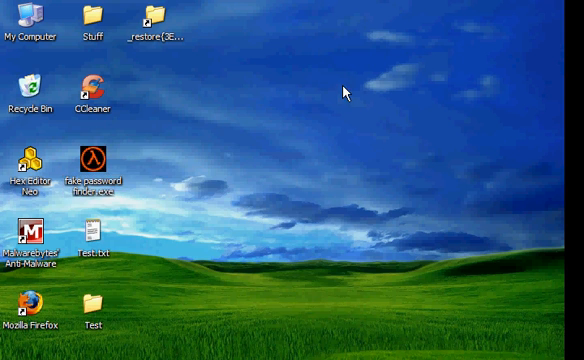
double_click(96, 170)
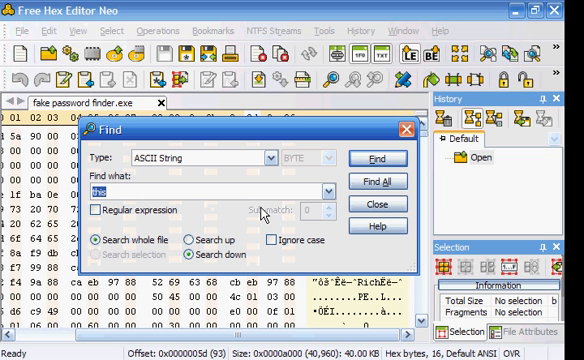
- Search the executable for the ASCII string 'this', overwrite the found message text, and save
type("this")
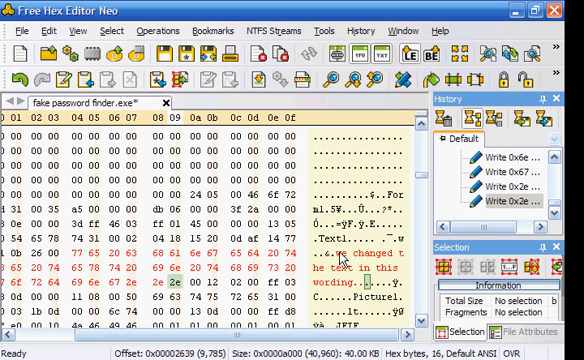
left_click(34, 54)
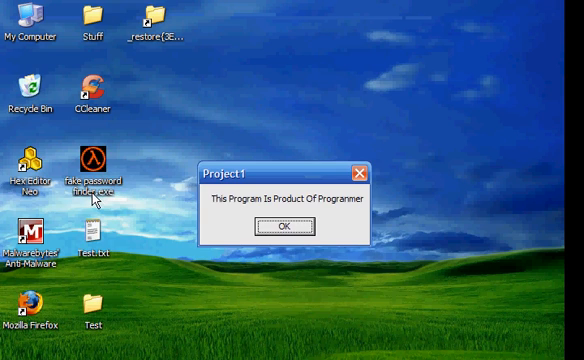
- Dismiss the Project1 startup message box so the main window shows 'we changed the text in this wording.'
left_click(284, 228)
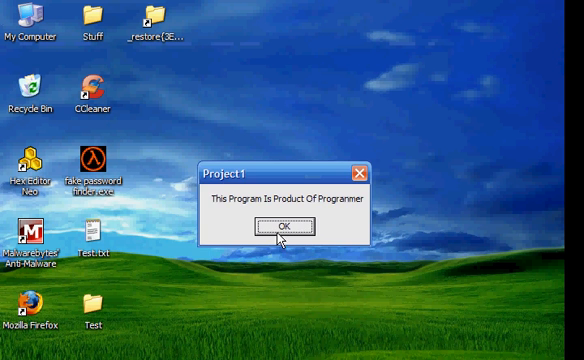
left_click(284, 228)
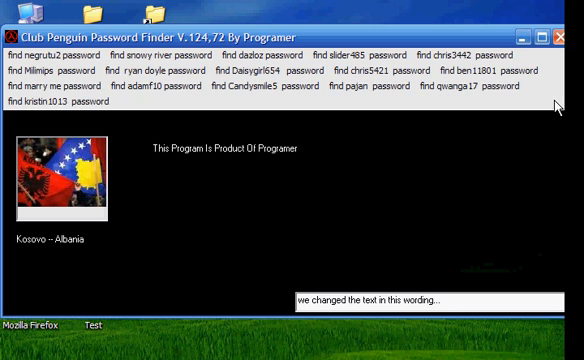